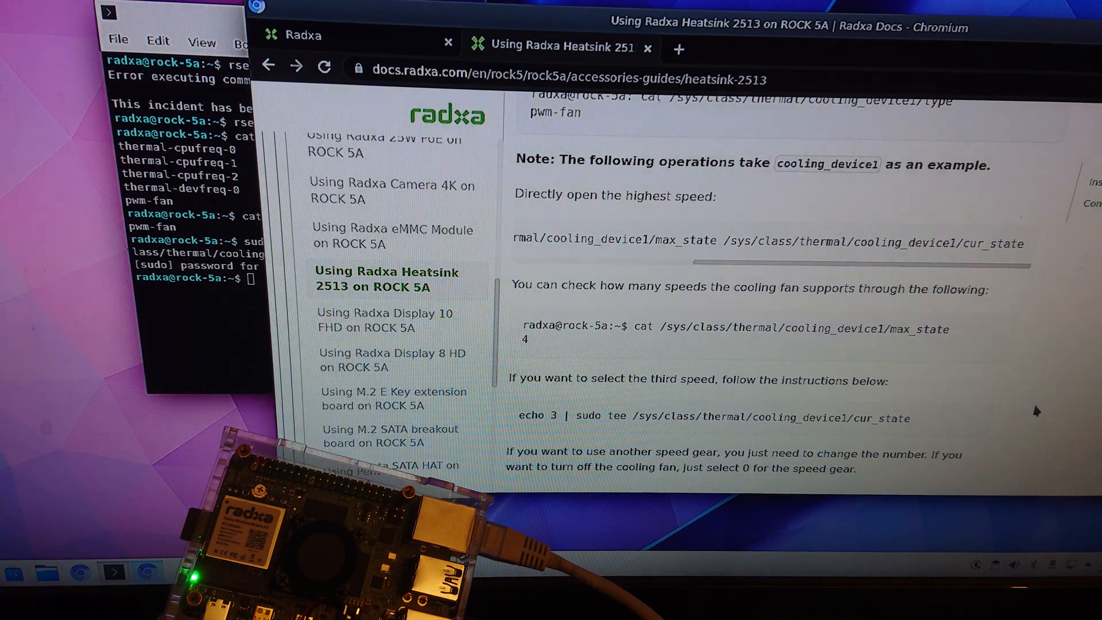
# Scroll the Radxa heatsink guide down to the fan speed commands
pyautogui.scroll(-3)
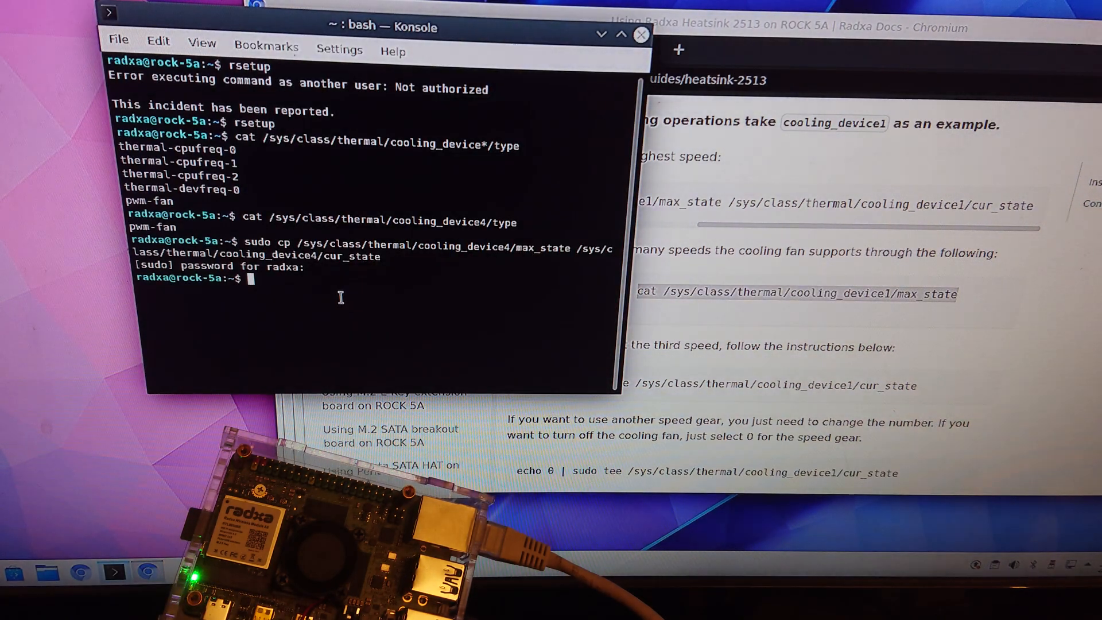
# Query the pwm-fan cooling device's max_state to see its highest supported speed
pyautogui.write('cat /sys/class/thermal/cooling_device1/max_state')
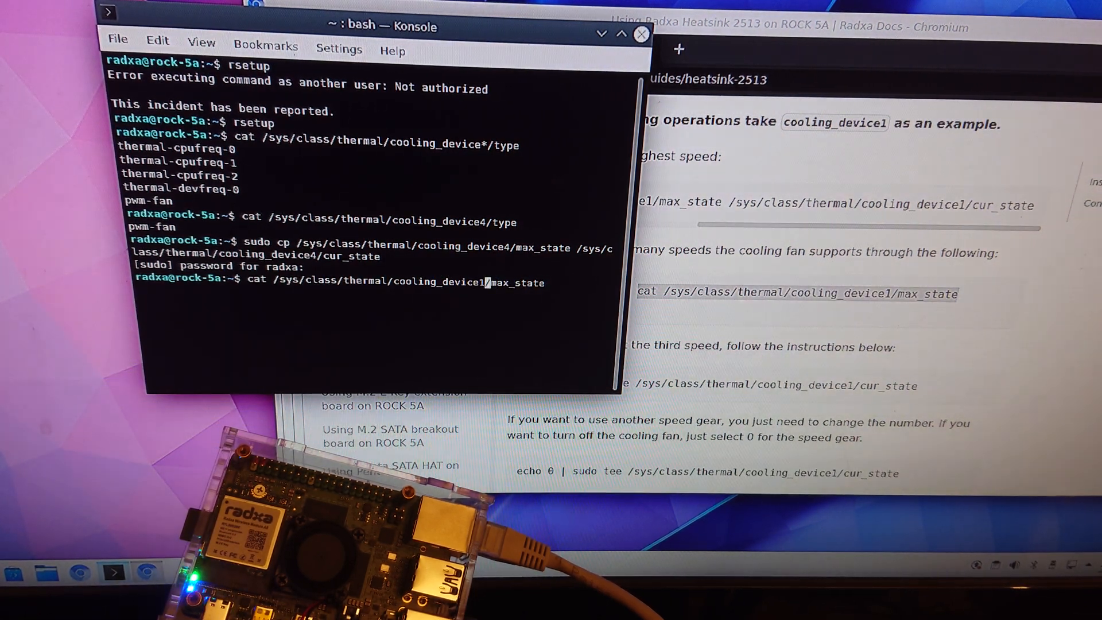
pyautogui.press('Return')
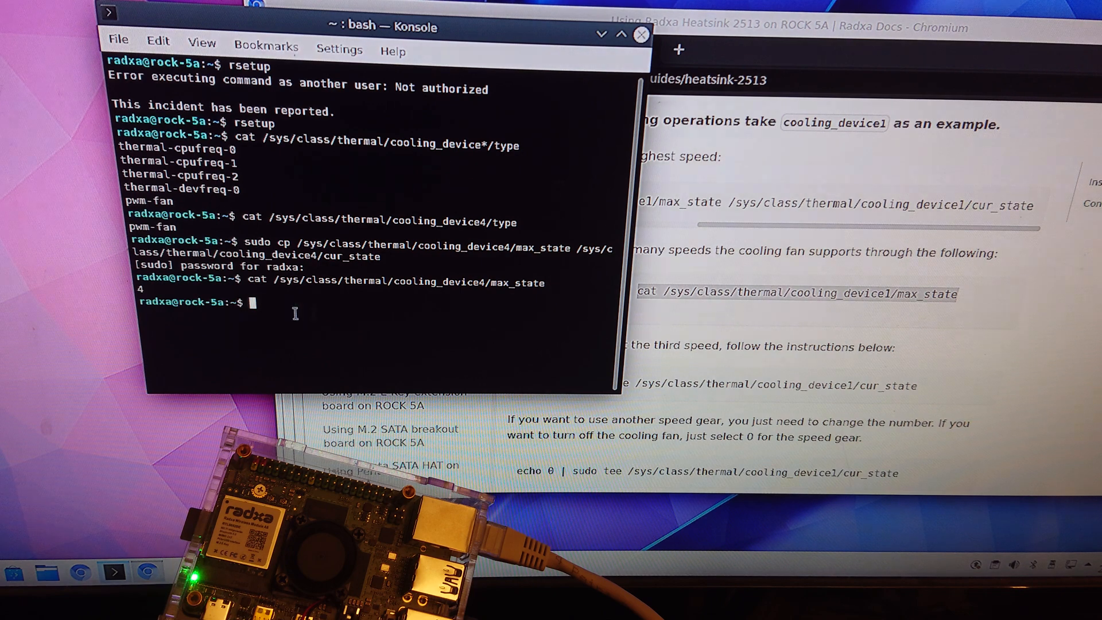
pyautogui.moveTo(60, 294)
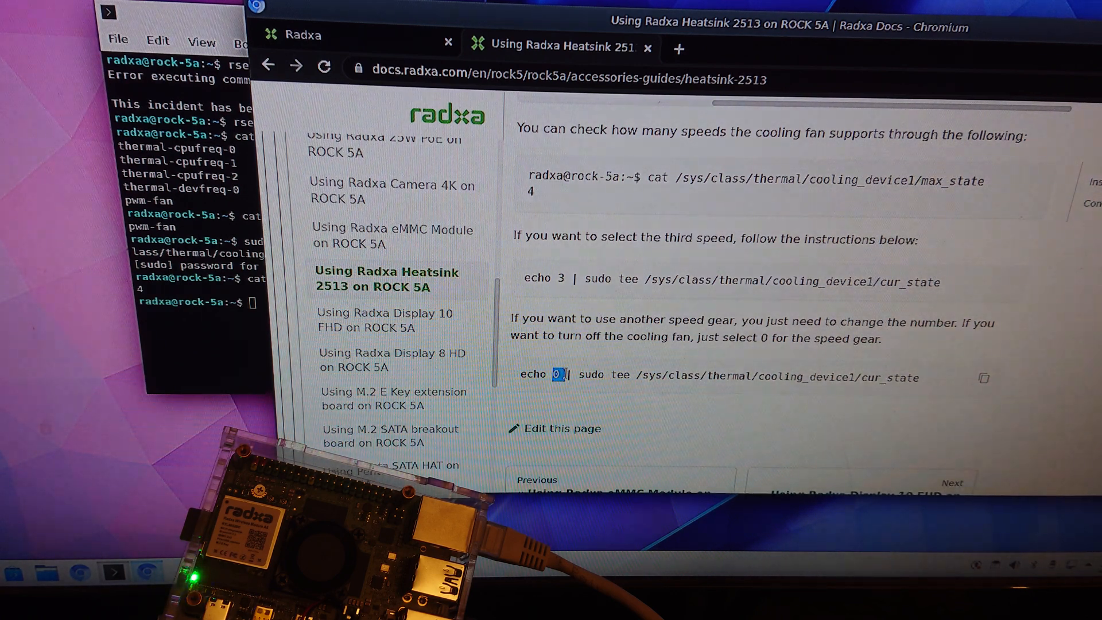
pyautogui.moveTo(517, 284)
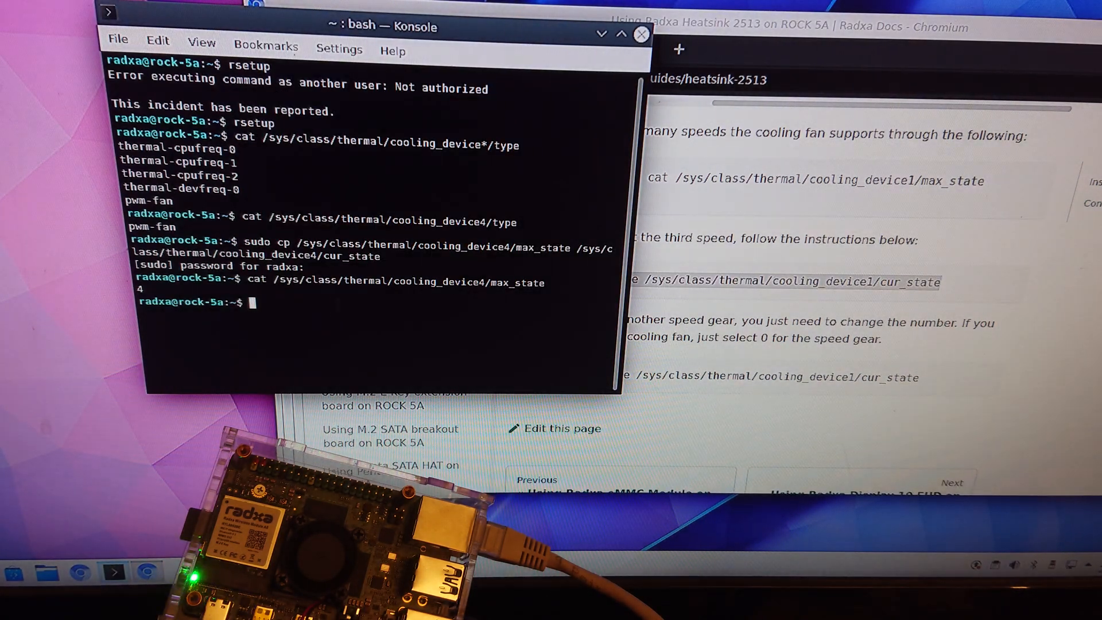
# Write 3 to the cooling device's cur_state with sudo tee
pyautogui.write('echo 3 | sudo tee /sys/class/thermal/cooling_device1/cur_state')
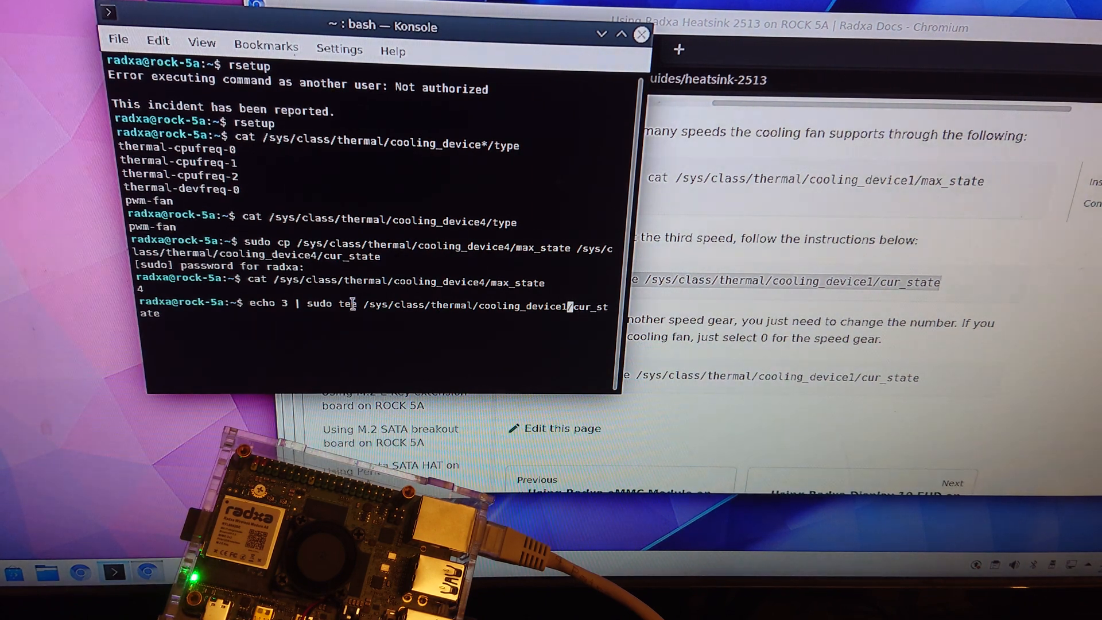
pyautogui.write('4')
pyautogui.press('Return')
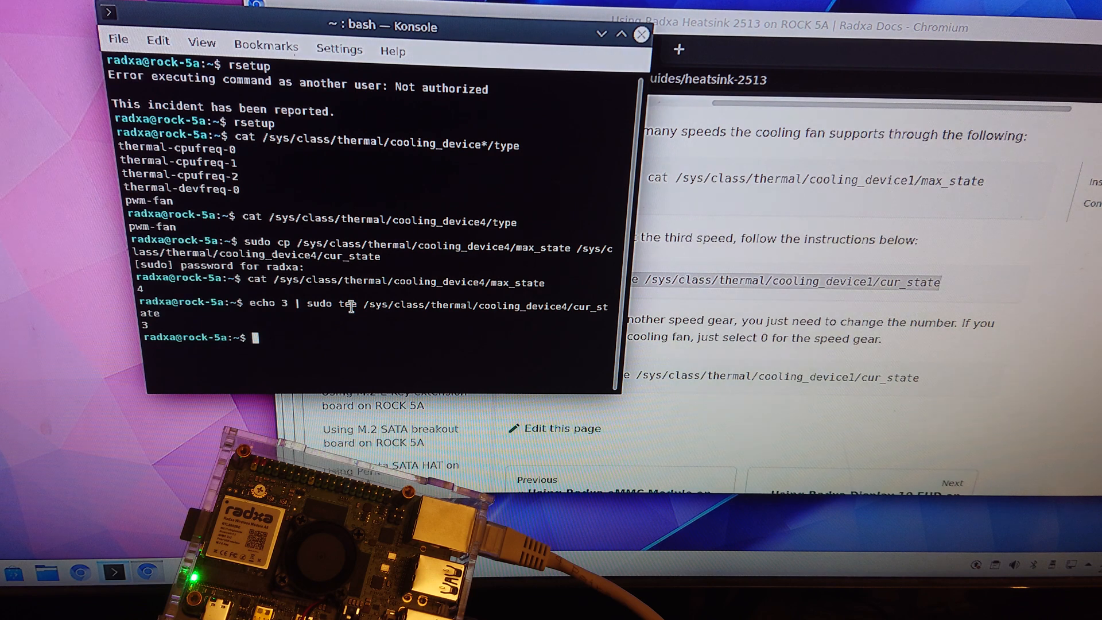
pyautogui.moveTo(347, 360)
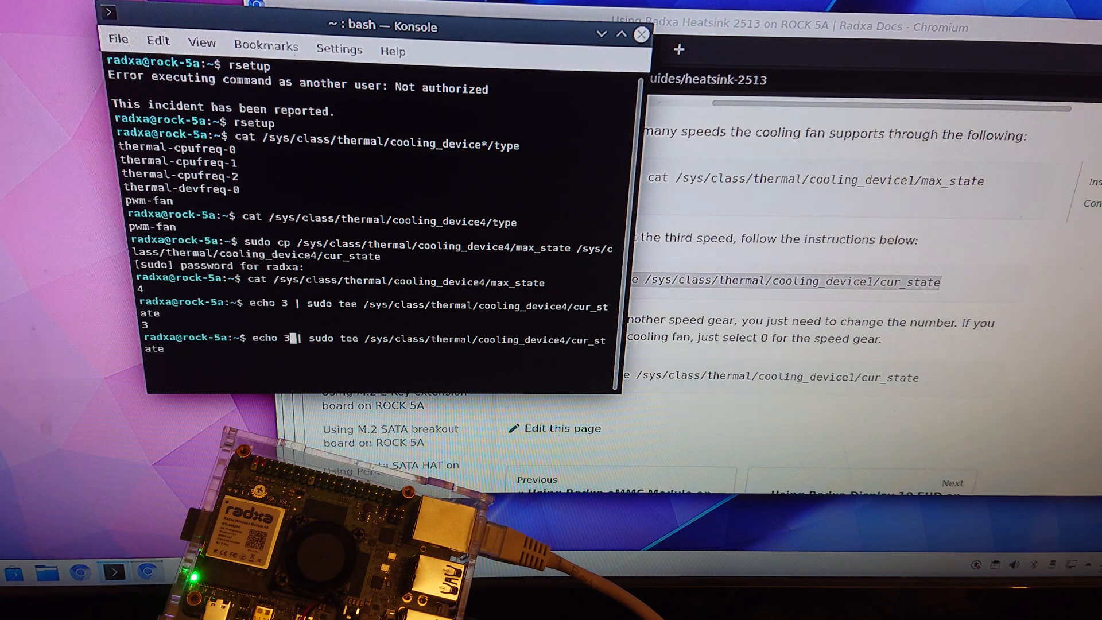
# Rerun the previous tee command with 1 as the fan's cur_state
pyautogui.write('1')
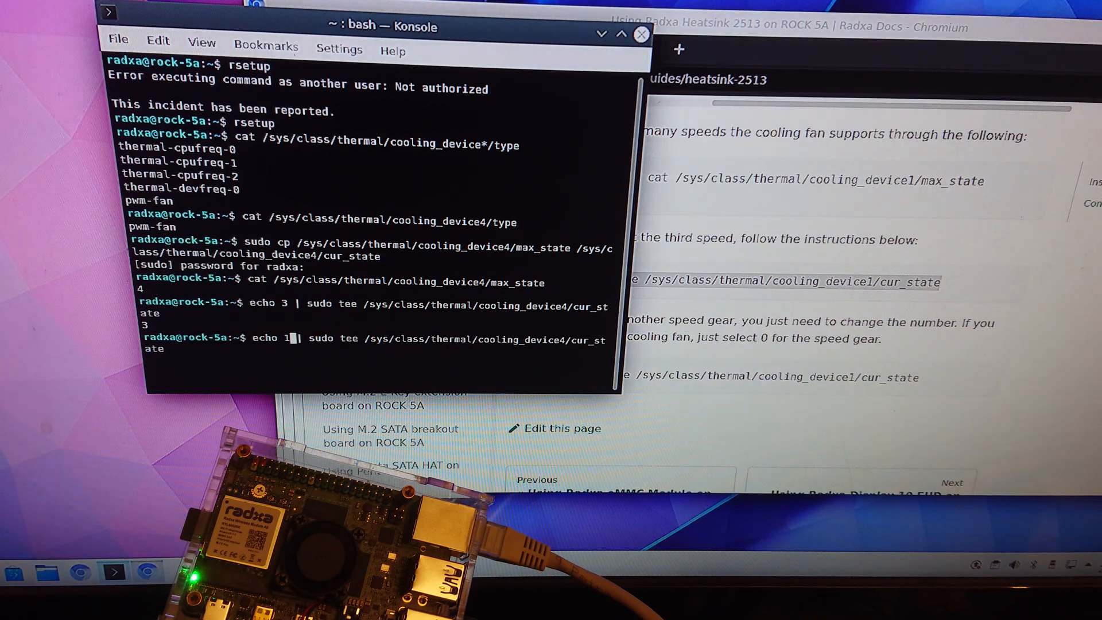
pyautogui.press('Return')
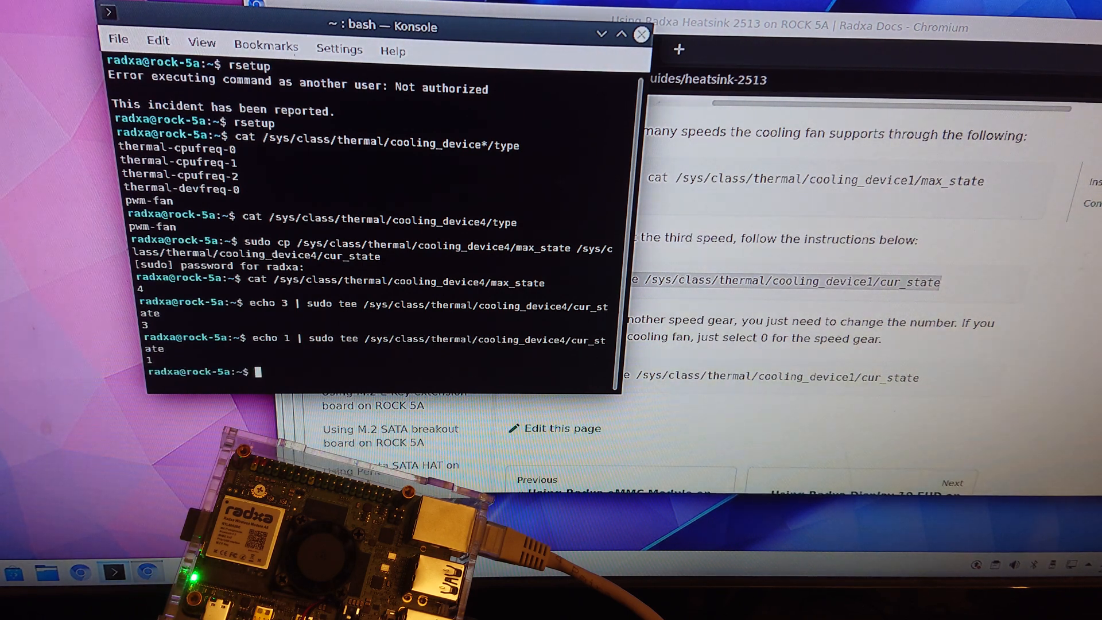
pyautogui.moveTo(554, 113)
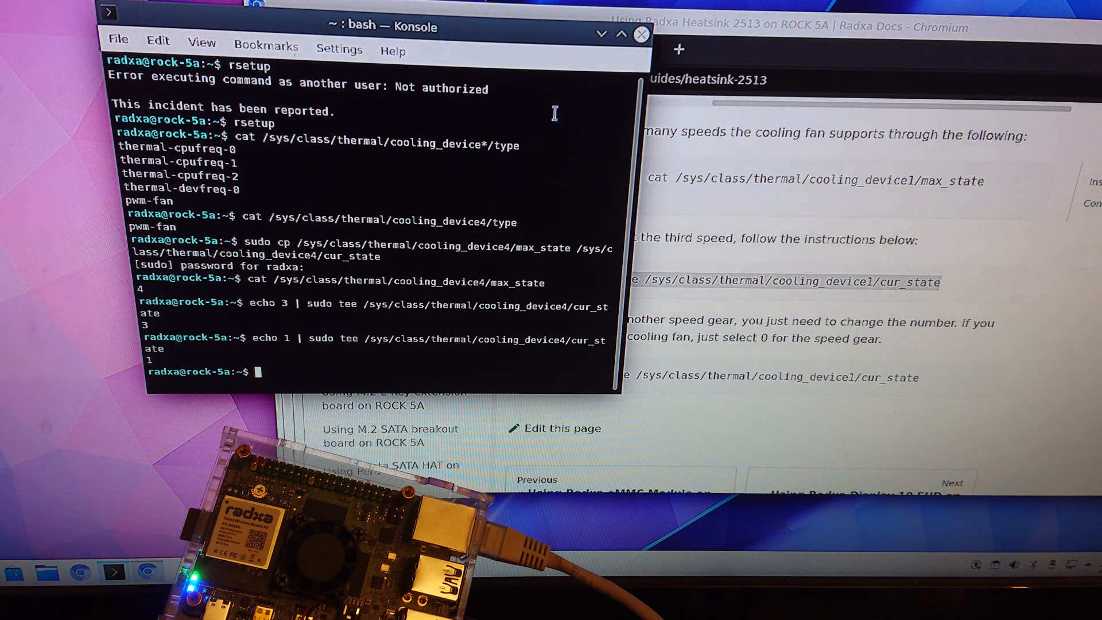